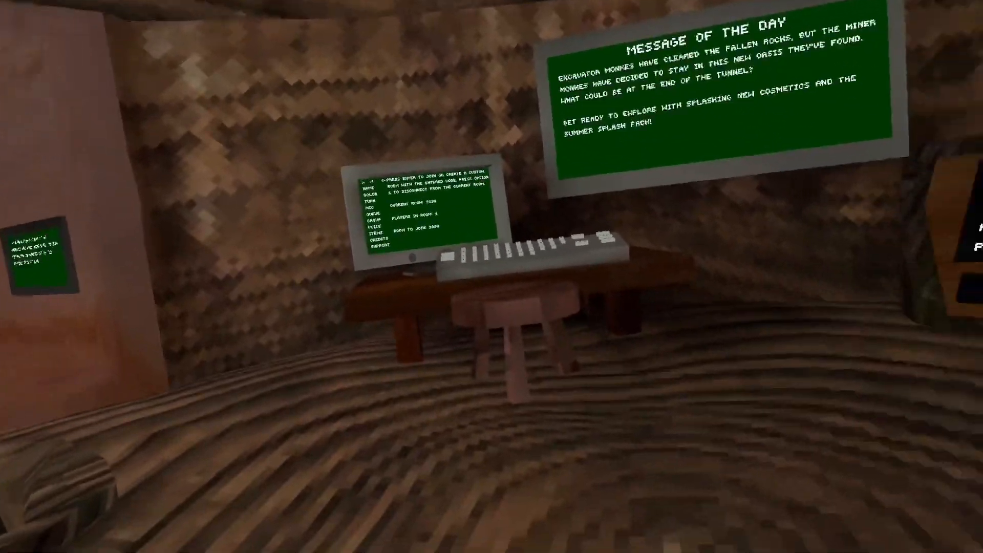
mouse_move(492, 277)
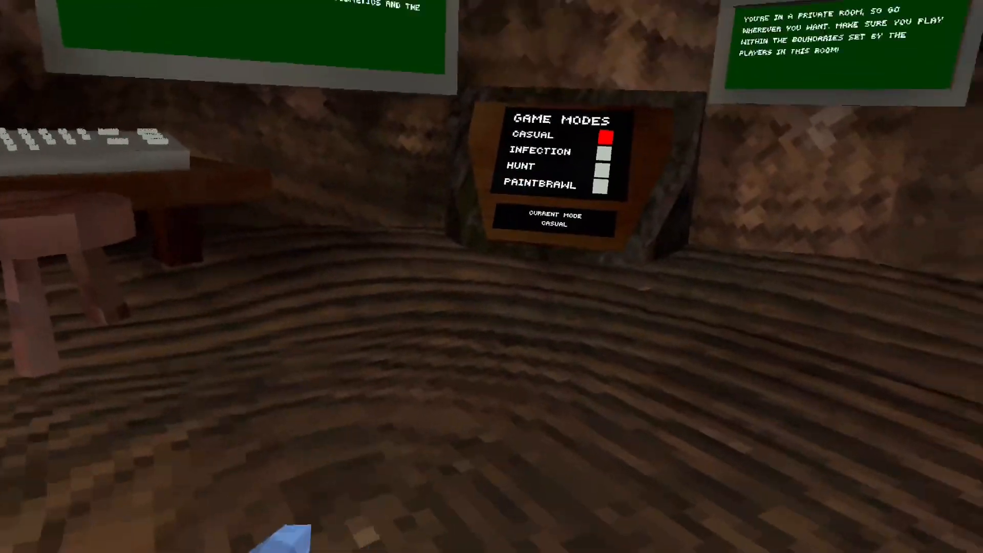
mouse_move(491, 276)
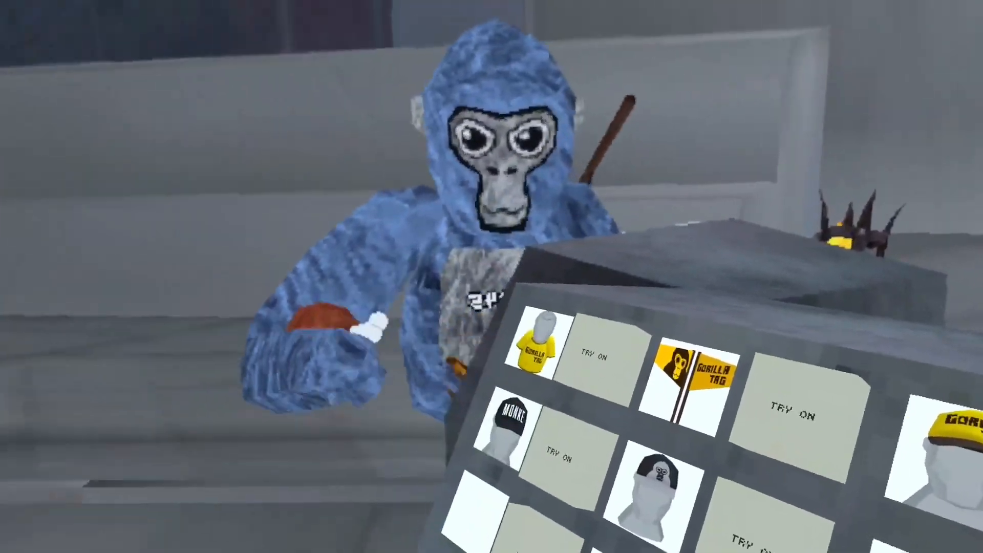
mouse_move(492, 277)
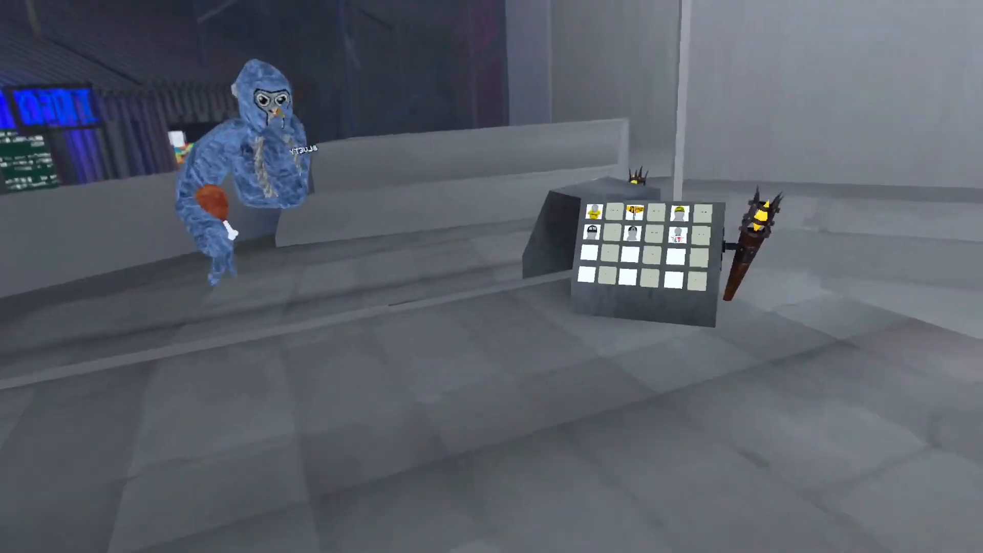